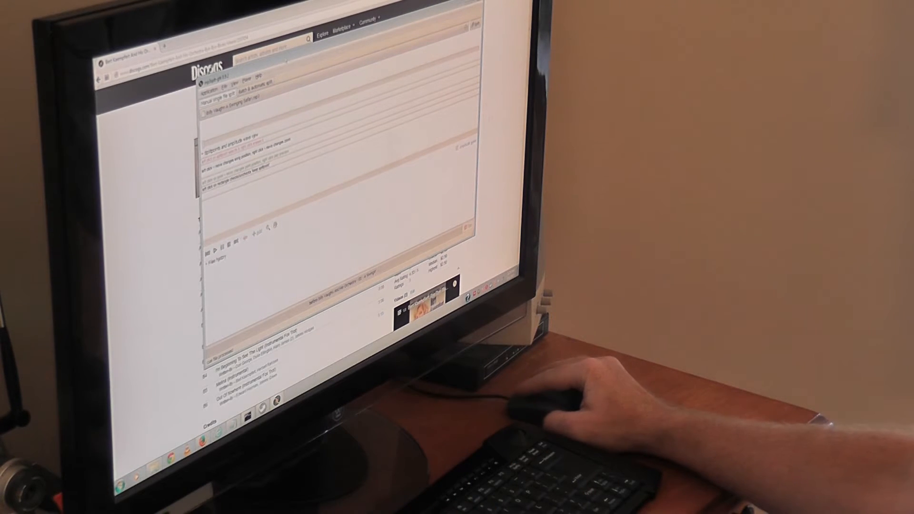
- Browse the View and File menus to reach the splitpoint import action
{"action": "left_click", "coordinate": [239, 73]}
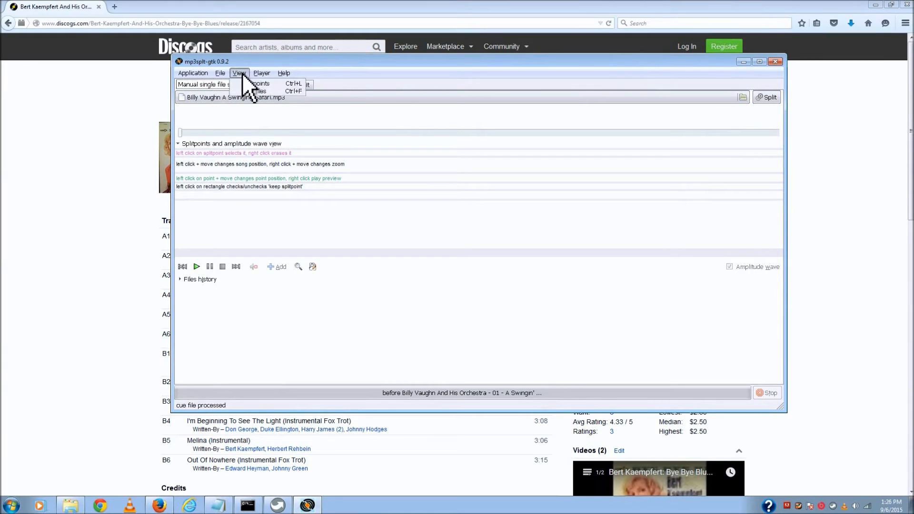
{"action": "left_click", "coordinate": [220, 73]}
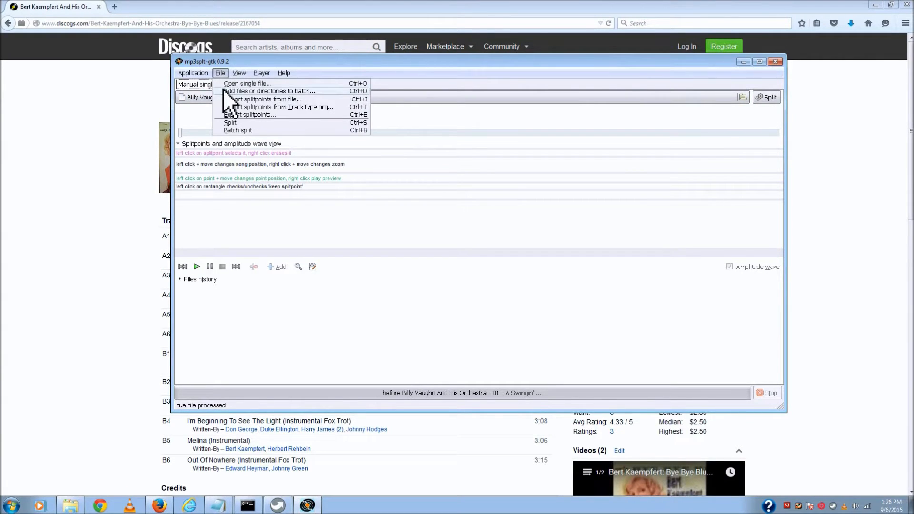
{"action": "mouse_move", "coordinate": [245, 114]}
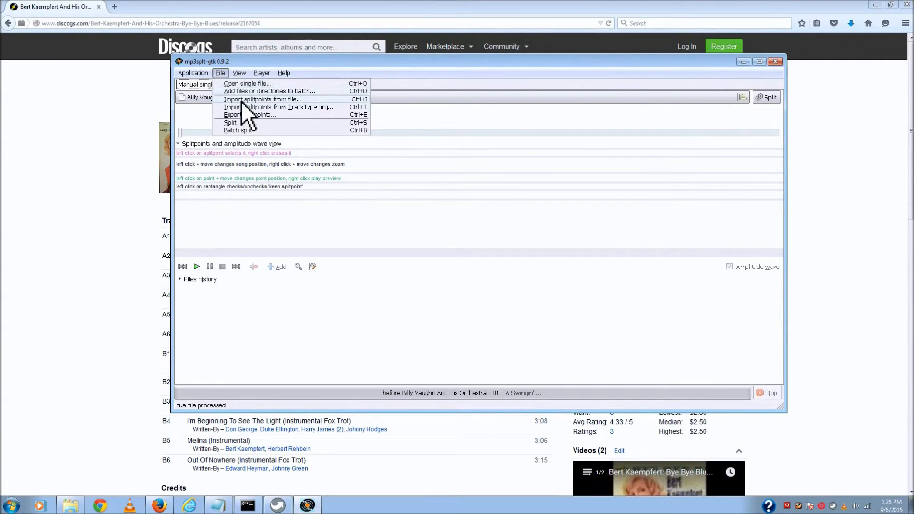
- Import splitpoints from byebyeblues.cue in the DCUE folder
{"action": "left_click", "coordinate": [261, 99]}
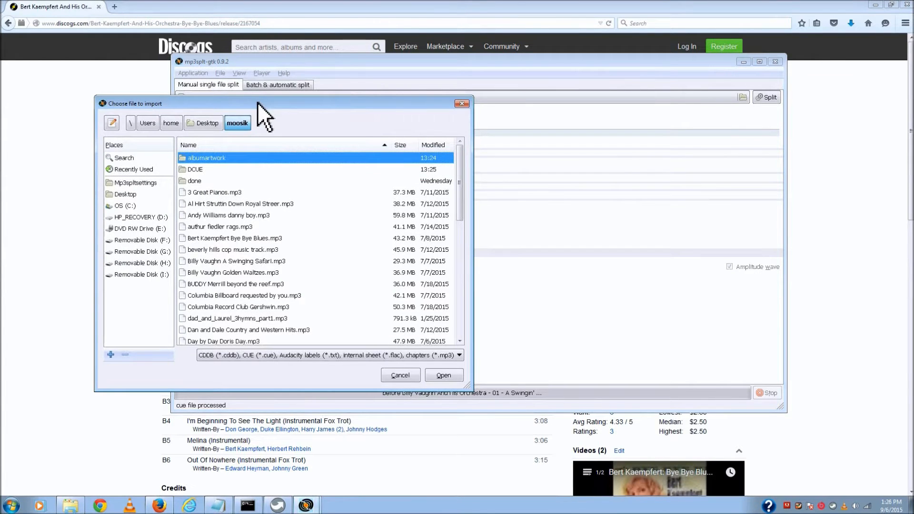
{"action": "double_click", "coordinate": [194, 170]}
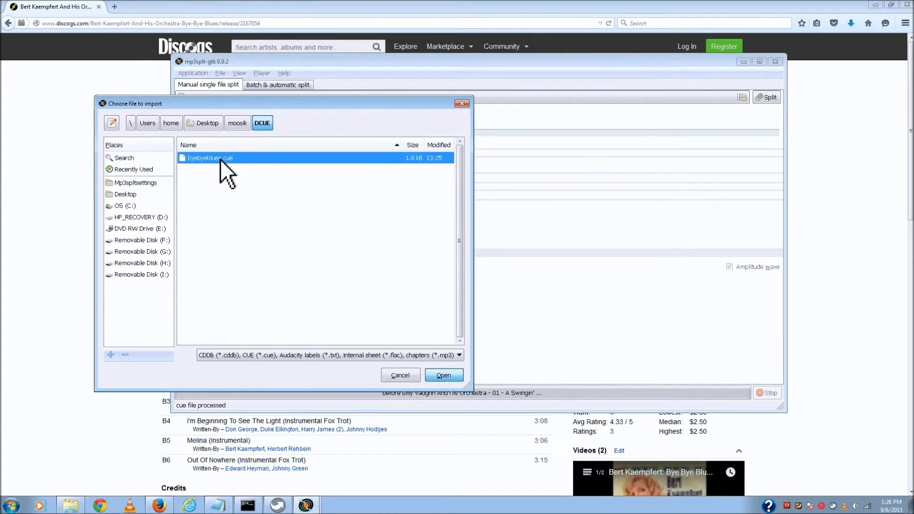
{"action": "left_click", "coordinate": [443, 375]}
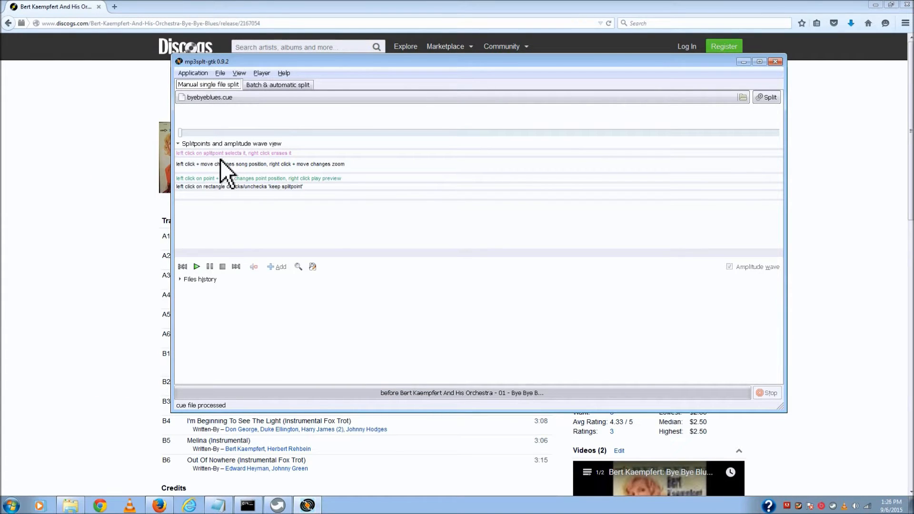
{"action": "left_click", "coordinate": [238, 74]}
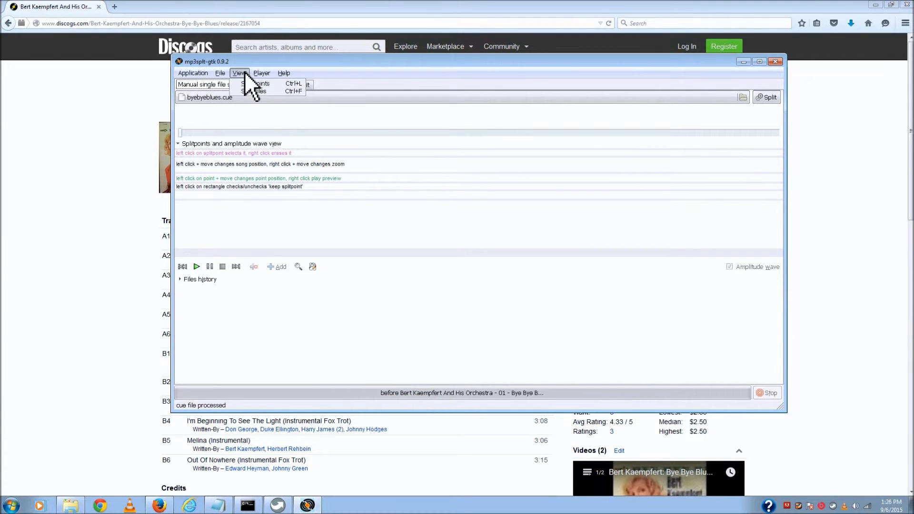
{"action": "mouse_move", "coordinate": [255, 84]}
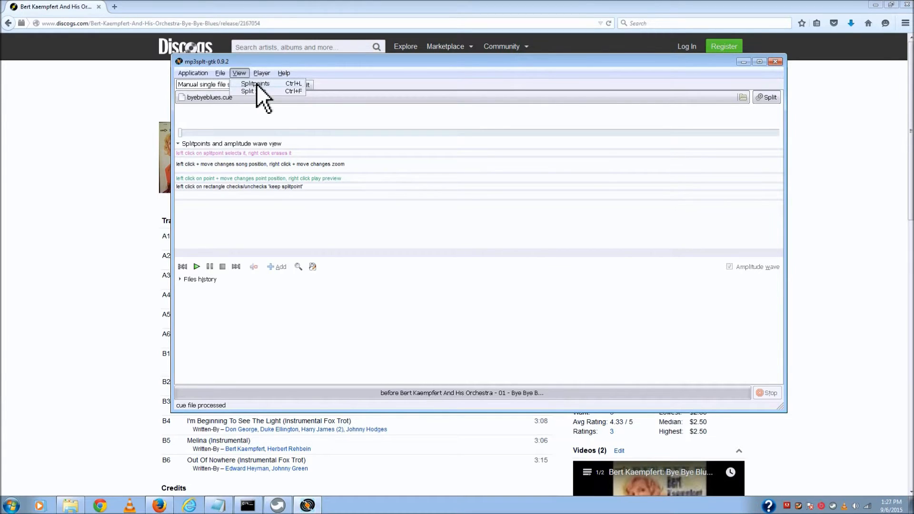
{"action": "left_click", "coordinate": [255, 84]}
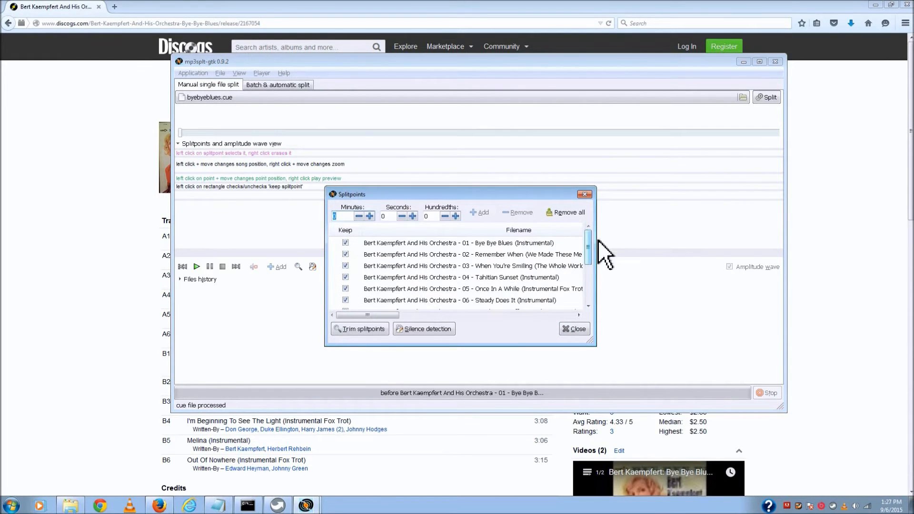
{"action": "left_click", "coordinate": [573, 329]}
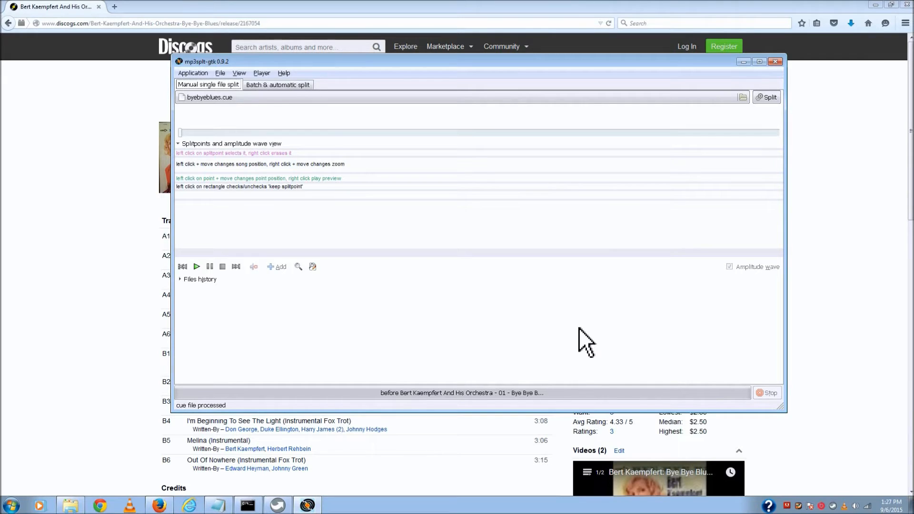
{"action": "mouse_move", "coordinate": [282, 129]}
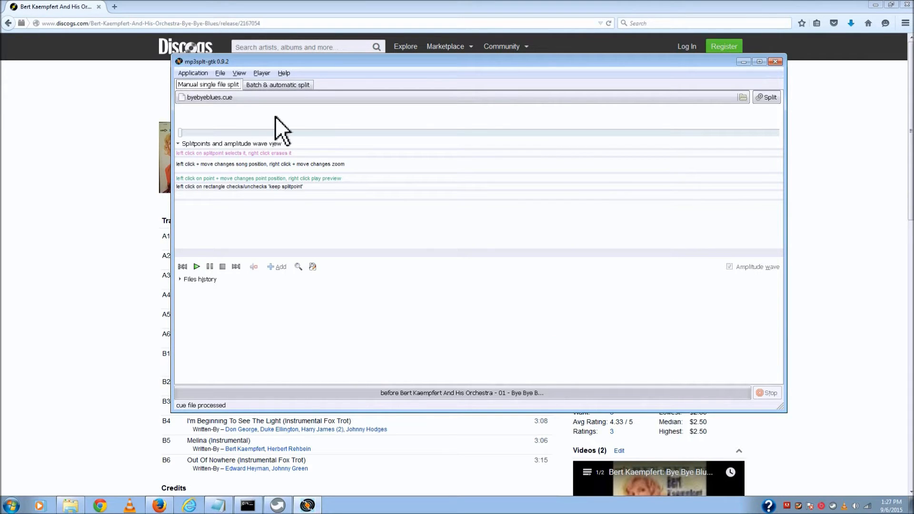
- Choose Bert Kaempfert Bye Bye Blues.mp3 as the input file to split
{"action": "left_click", "coordinate": [220, 73]}
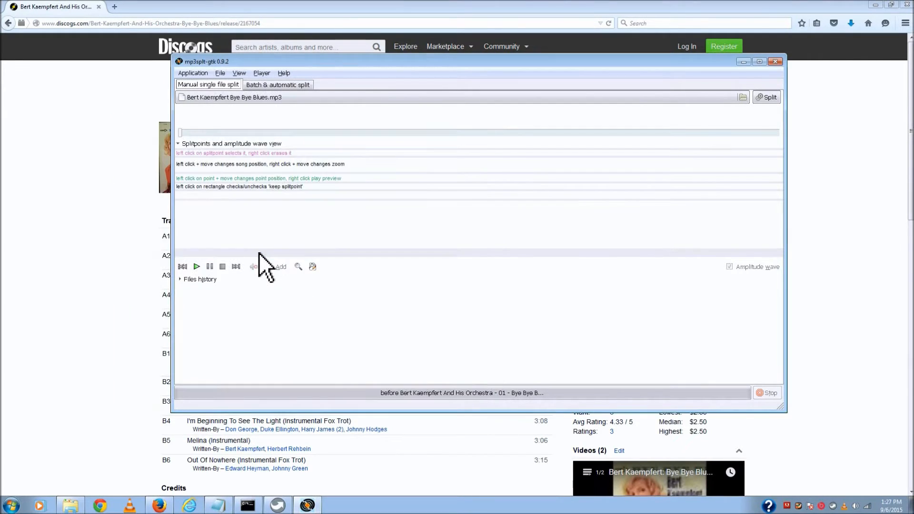
{"action": "mouse_move", "coordinate": [539, 306]}
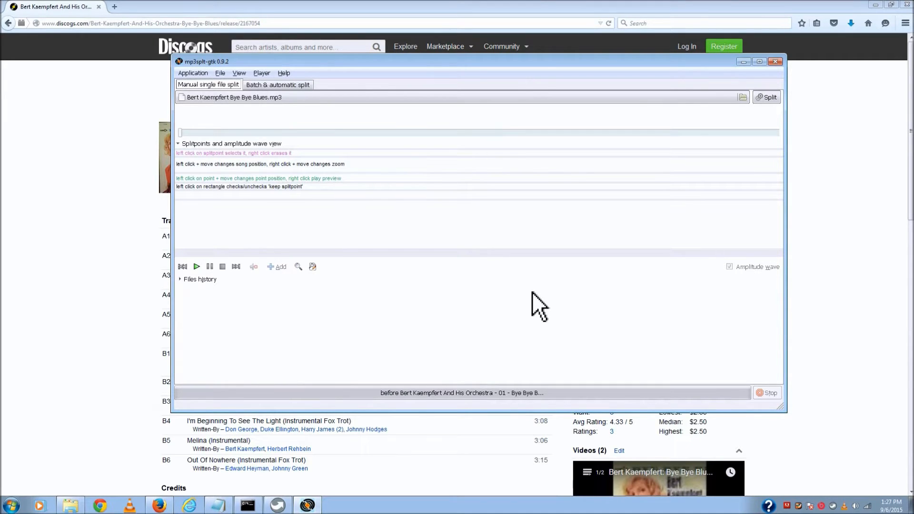
{"action": "mouse_move", "coordinate": [209, 288]}
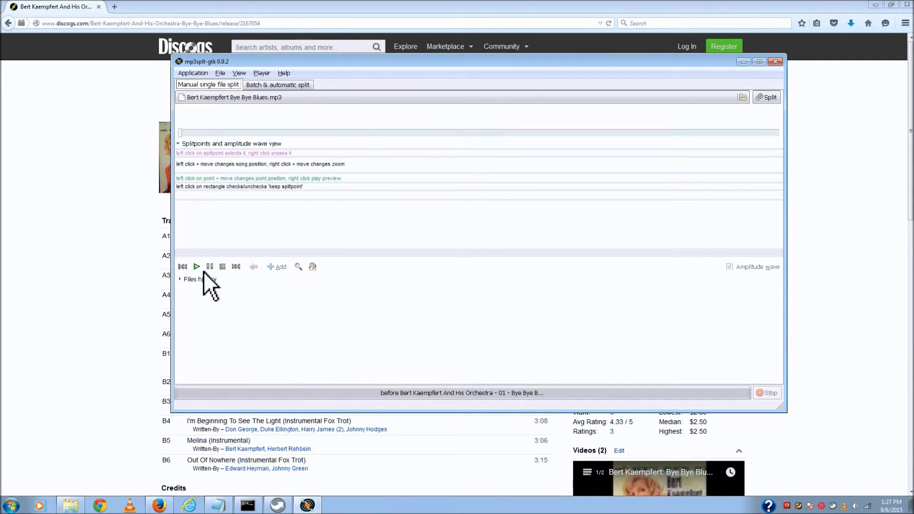
{"action": "mouse_move", "coordinate": [343, 315]}
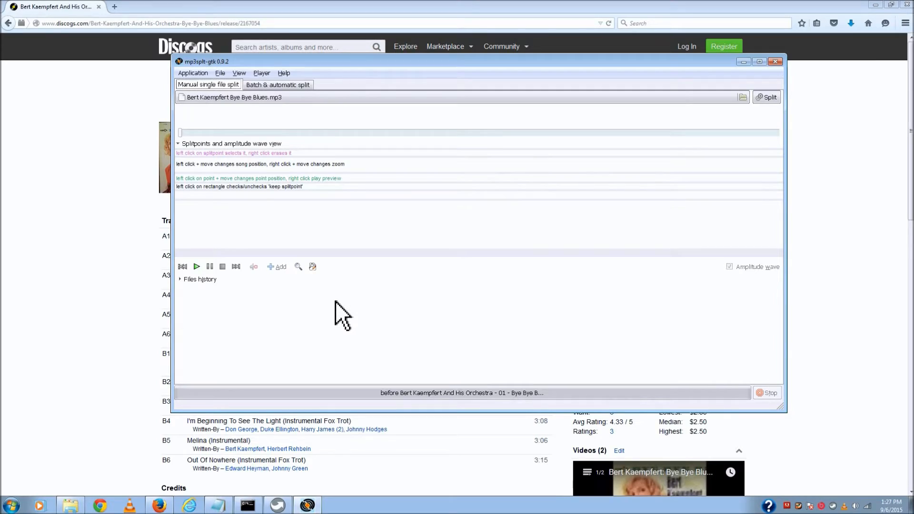